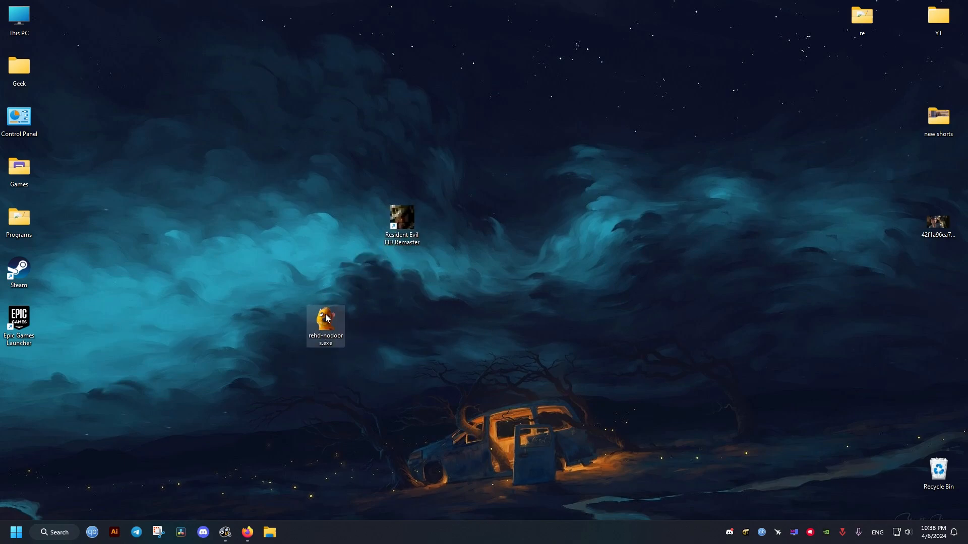
Step: Run rehd-nodoors.exe, see the 'Unsupported game version' error, and close the game
{"action": "double_click", "coordinate": [325, 319]}
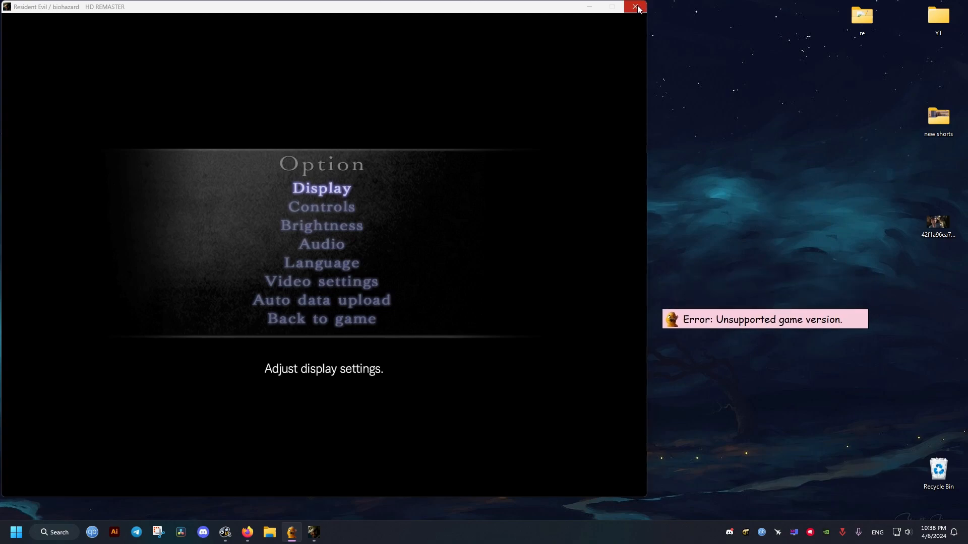
{"action": "left_click", "coordinate": [636, 7]}
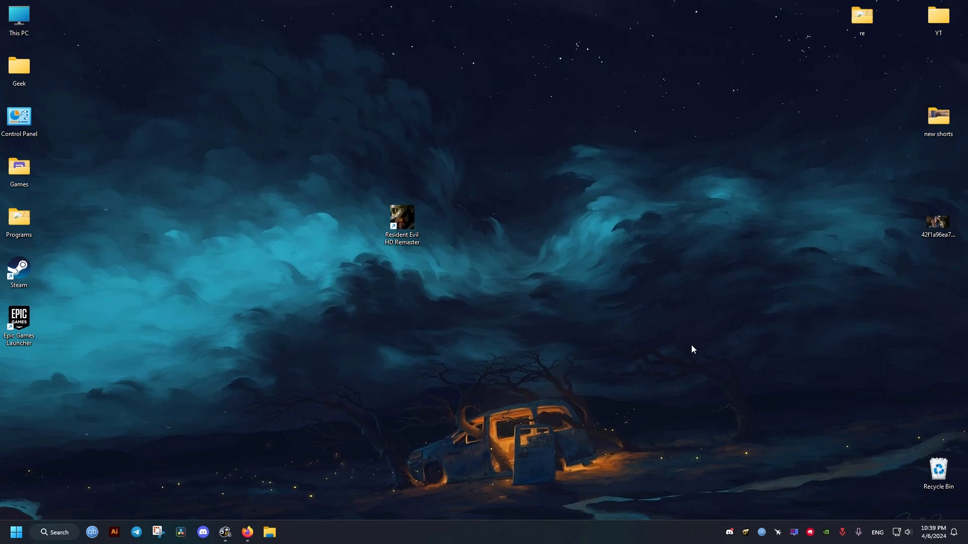
Step: Download ResidentEvil.FusionFix.zip from the Assets list on the GitHub release page
{"action": "left_click", "coordinate": [247, 532]}
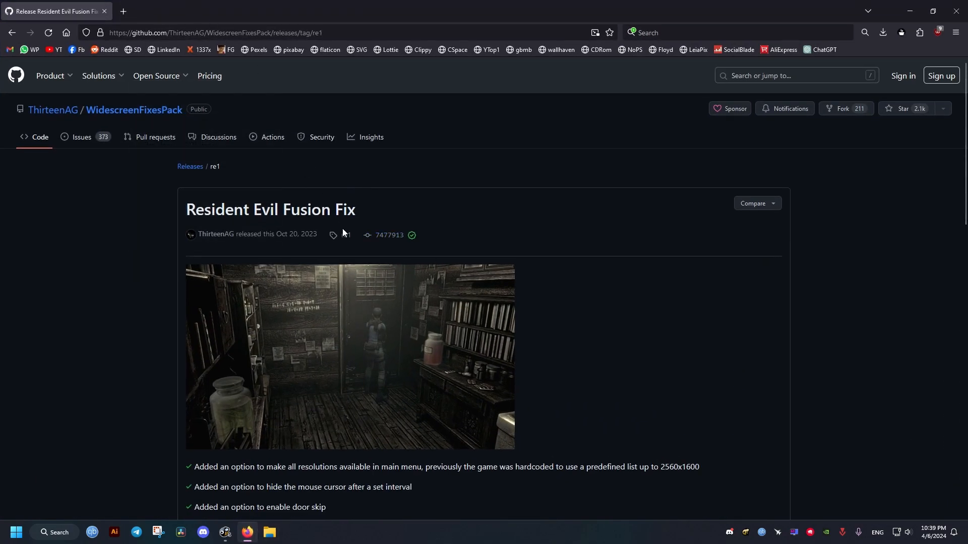
{"action": "scroll", "scroll_direction": "down", "scroll_amount": 3}
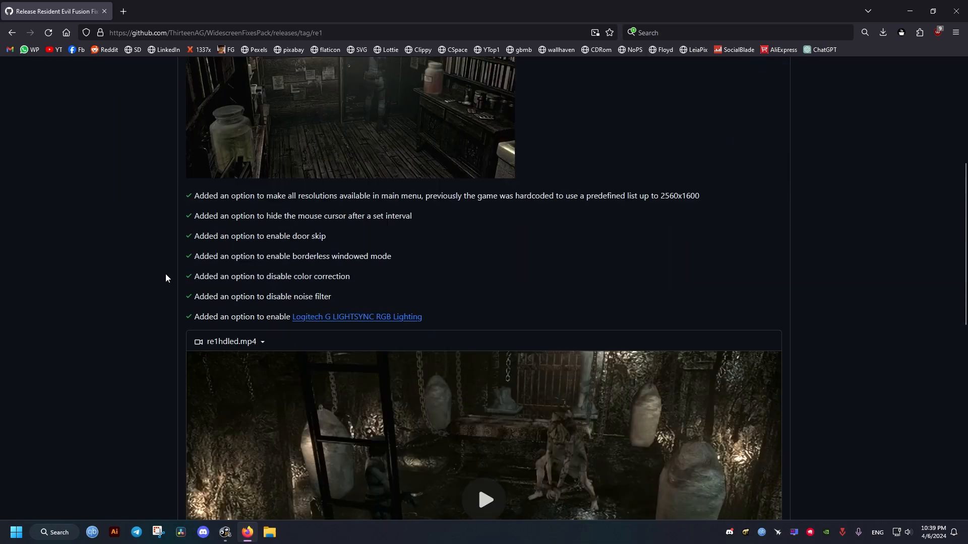
{"action": "scroll", "scroll_direction": "down", "scroll_amount": 3}
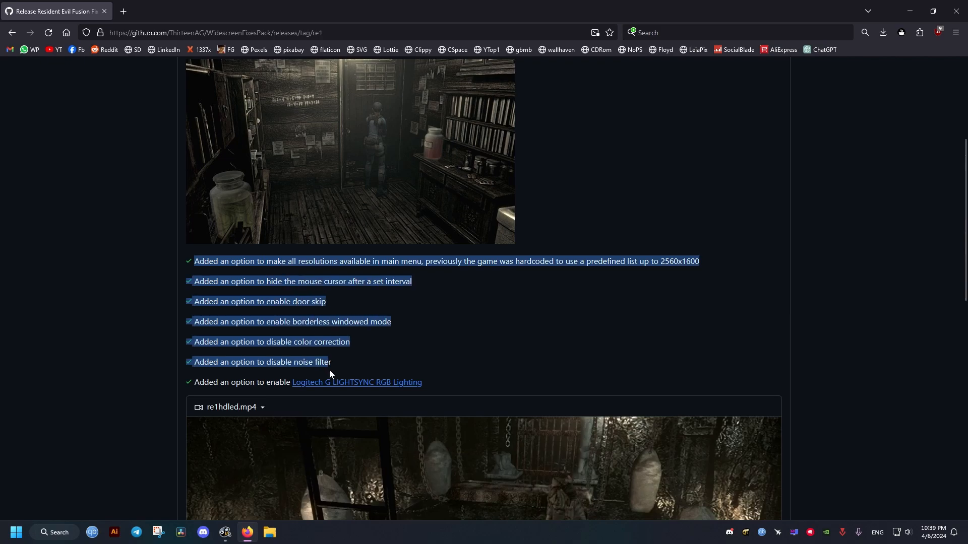
{"action": "scroll", "scroll_direction": "down", "scroll_amount": 3}
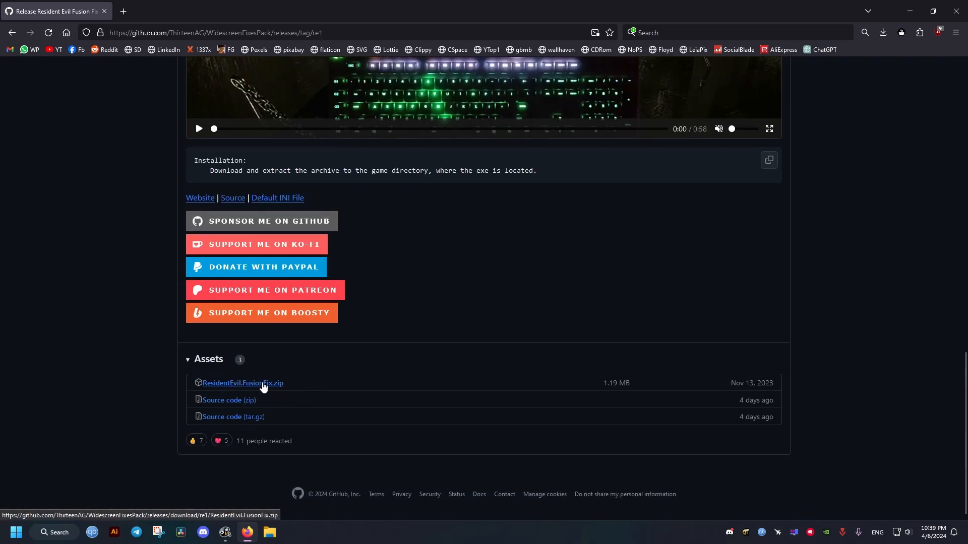
{"action": "left_click", "coordinate": [242, 383]}
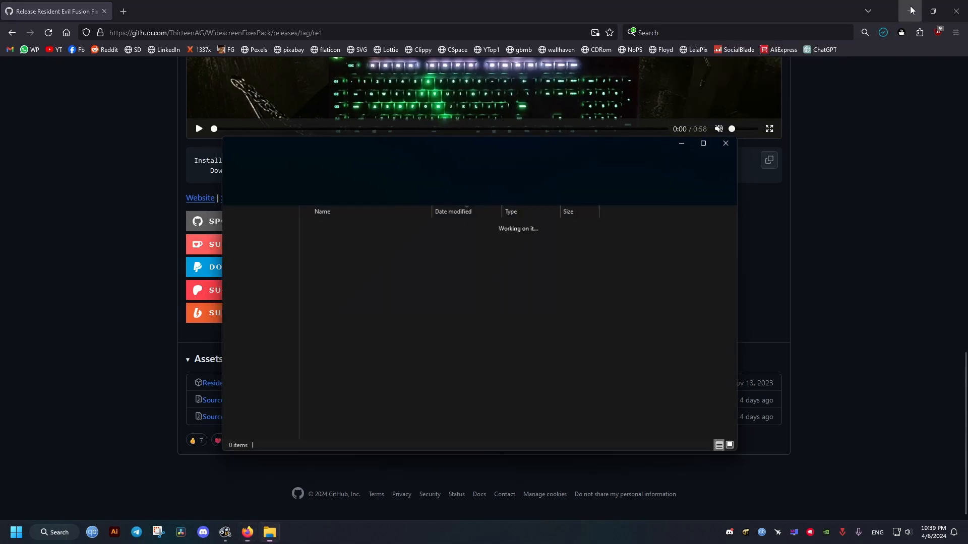
Step: Extract scripts and dinput8.dll from the zip and browse This PC toward the game folder
{"action": "left_click", "coordinate": [905, 10]}
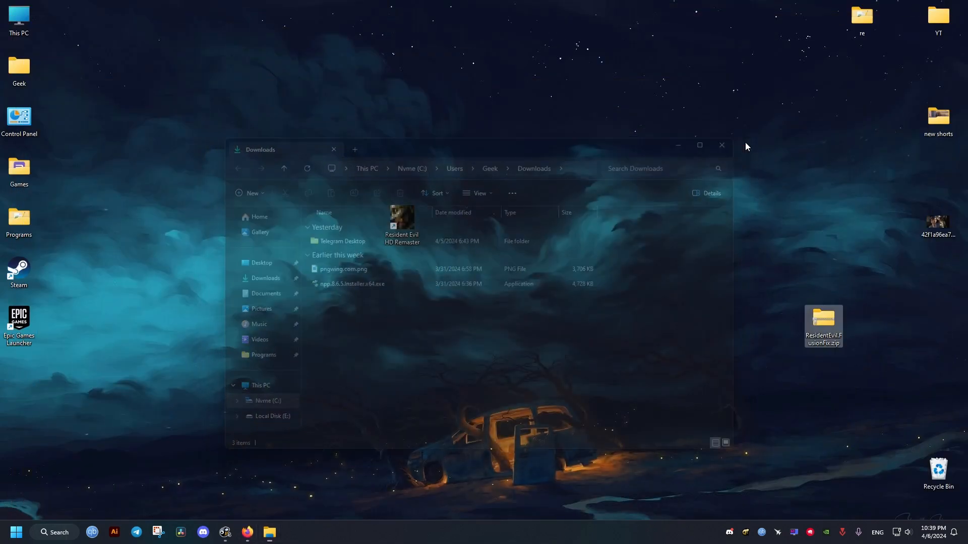
{"action": "left_click", "coordinate": [721, 145]}
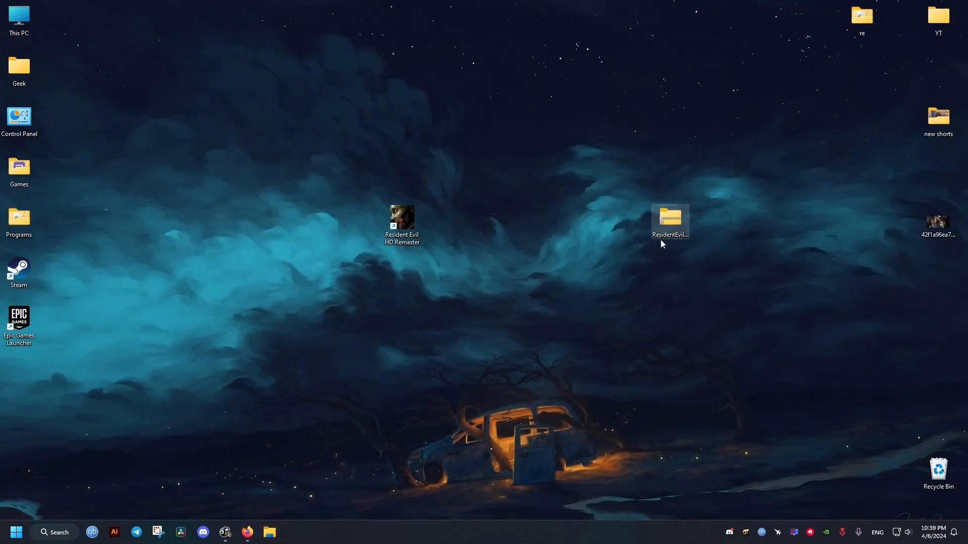
{"action": "double_click", "coordinate": [669, 218]}
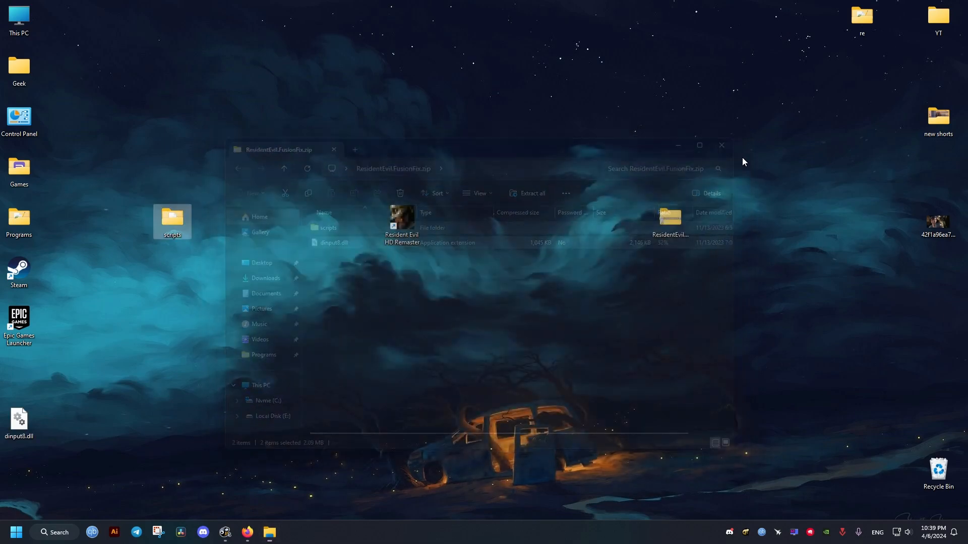
{"action": "left_click", "coordinate": [720, 145]}
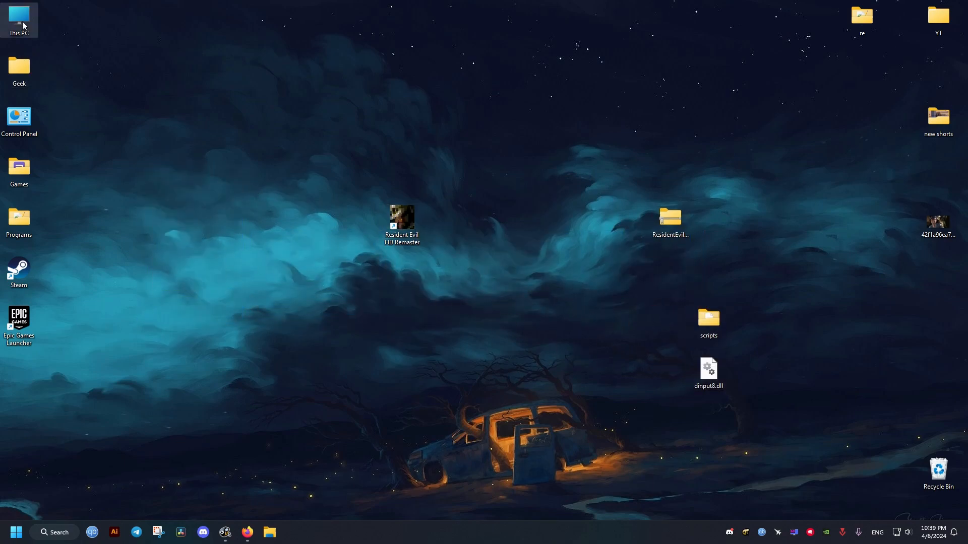
{"action": "double_click", "coordinate": [18, 18]}
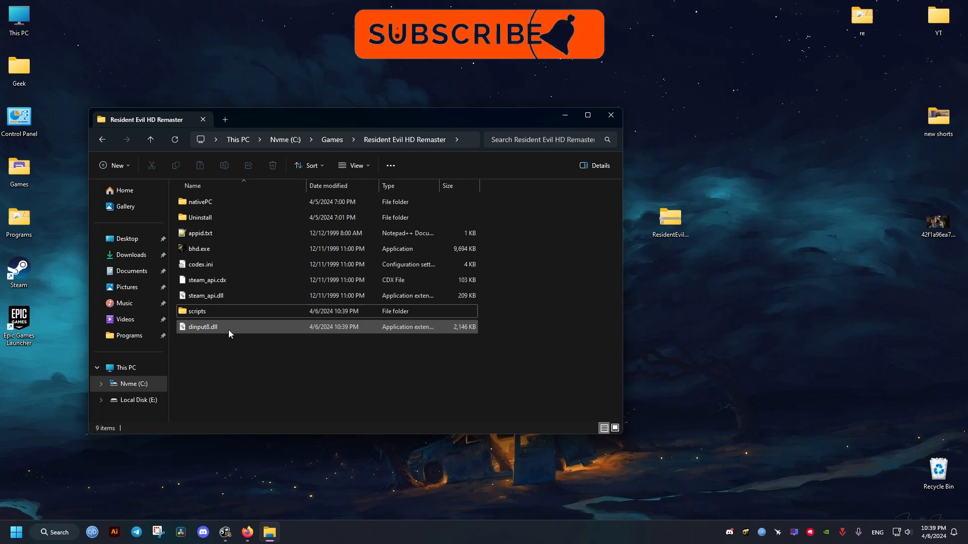
Step: Open scripts\ResidentEvil.FusionFix.ini in Notepad, accepting the file warning
{"action": "double_click", "coordinate": [196, 311]}
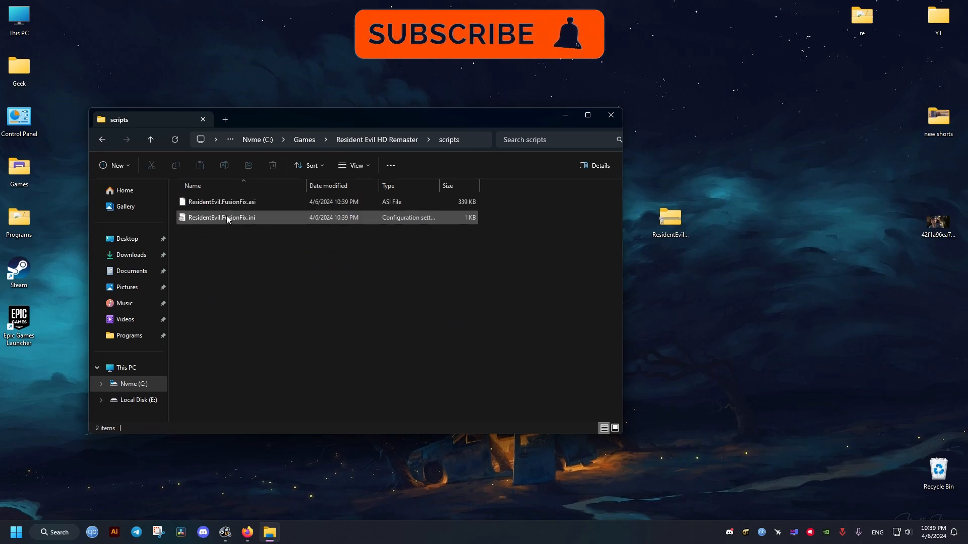
{"action": "double_click", "coordinate": [220, 218]}
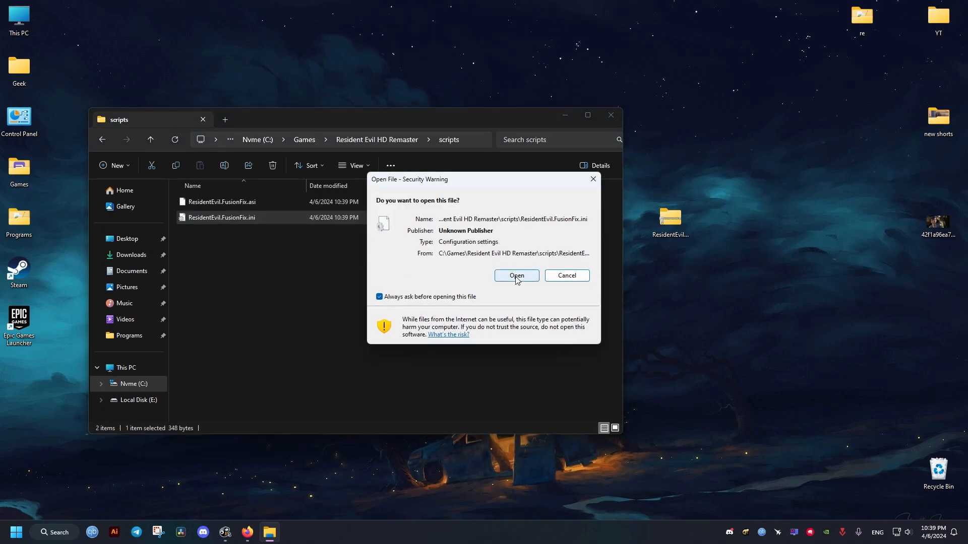
{"action": "left_click", "coordinate": [516, 275]}
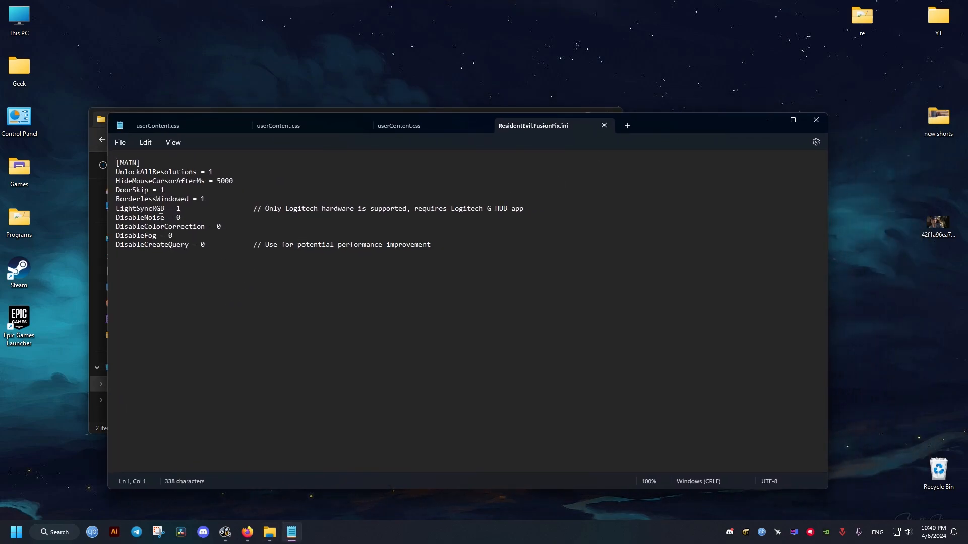
Step: Change DisableNoise from 0 to 1, save the ini, and close back to the desktop
{"action": "left_click", "coordinate": [182, 218]}
{"action": "type", "text": "1"}
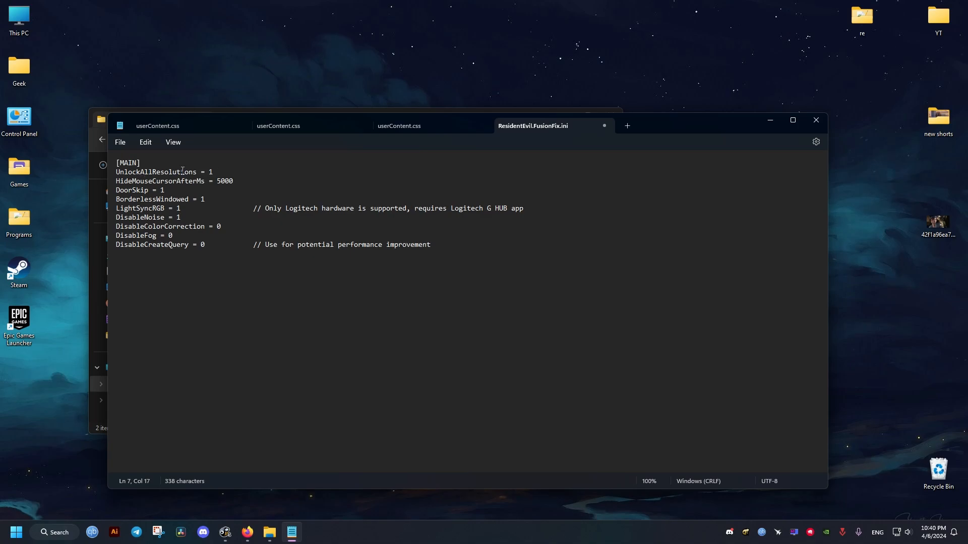
{"action": "left_click", "coordinate": [233, 180]}
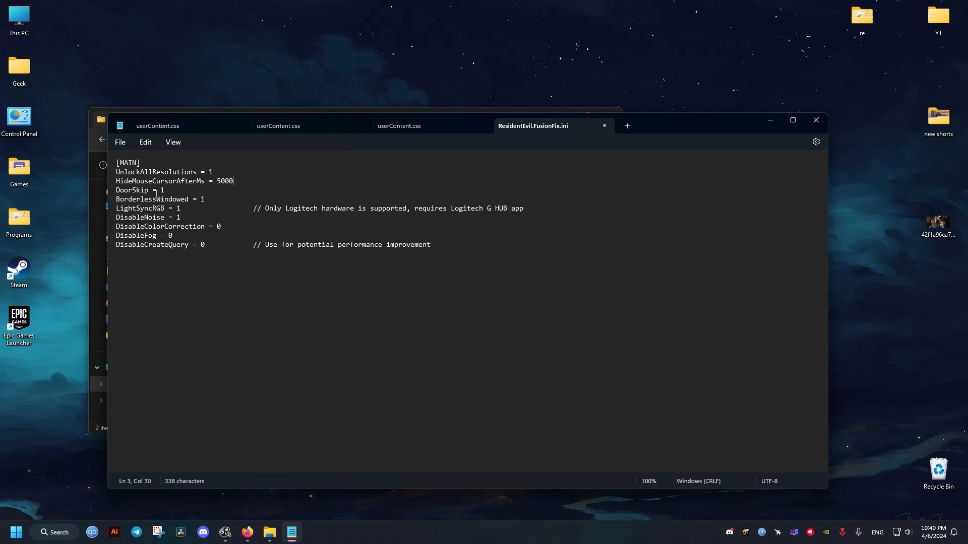
{"action": "left_click", "coordinate": [120, 142]}
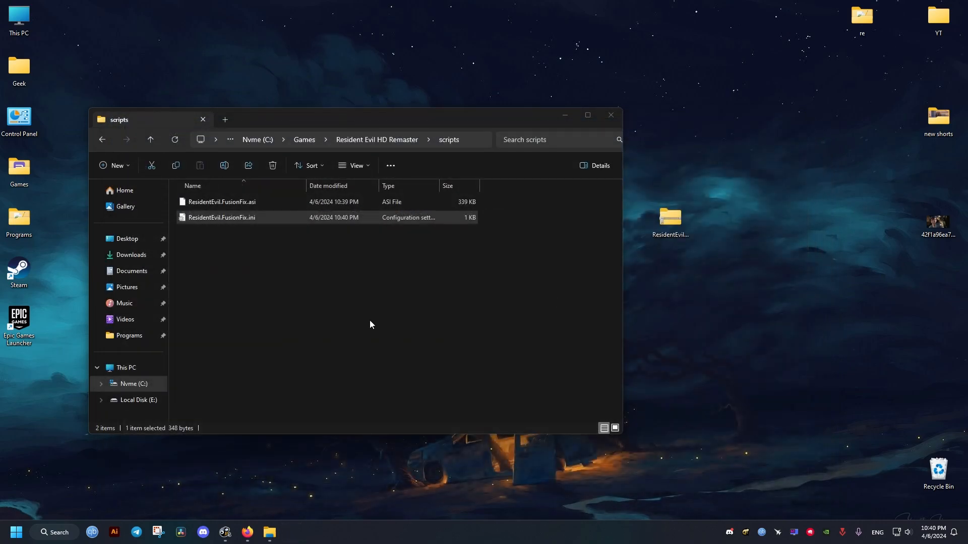
{"action": "left_click", "coordinate": [610, 115]}
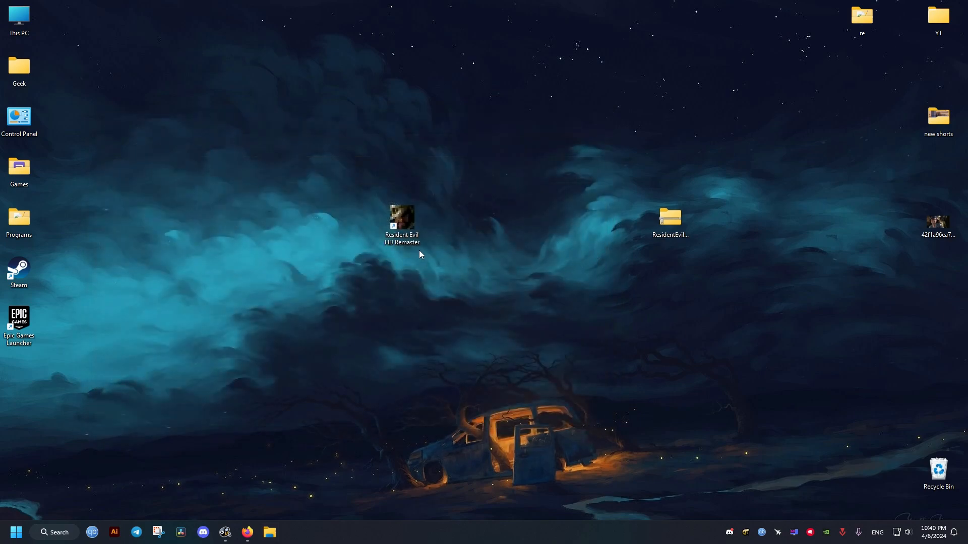